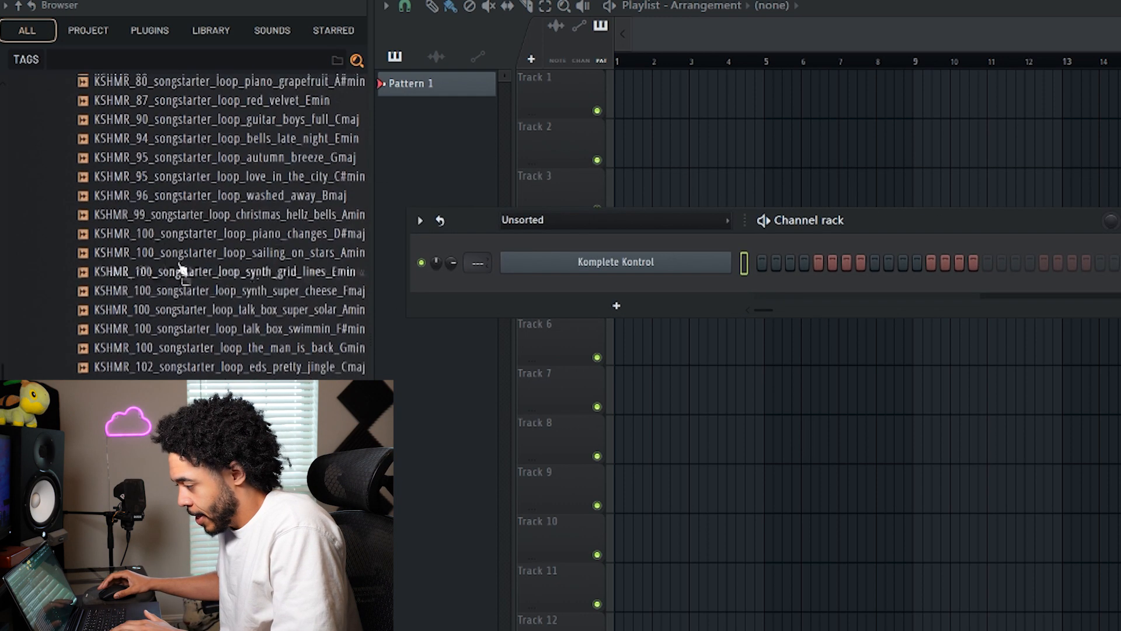
Filter the Browser folder list with the search term 'loop' and scroll the results.
scroll(up, 3)
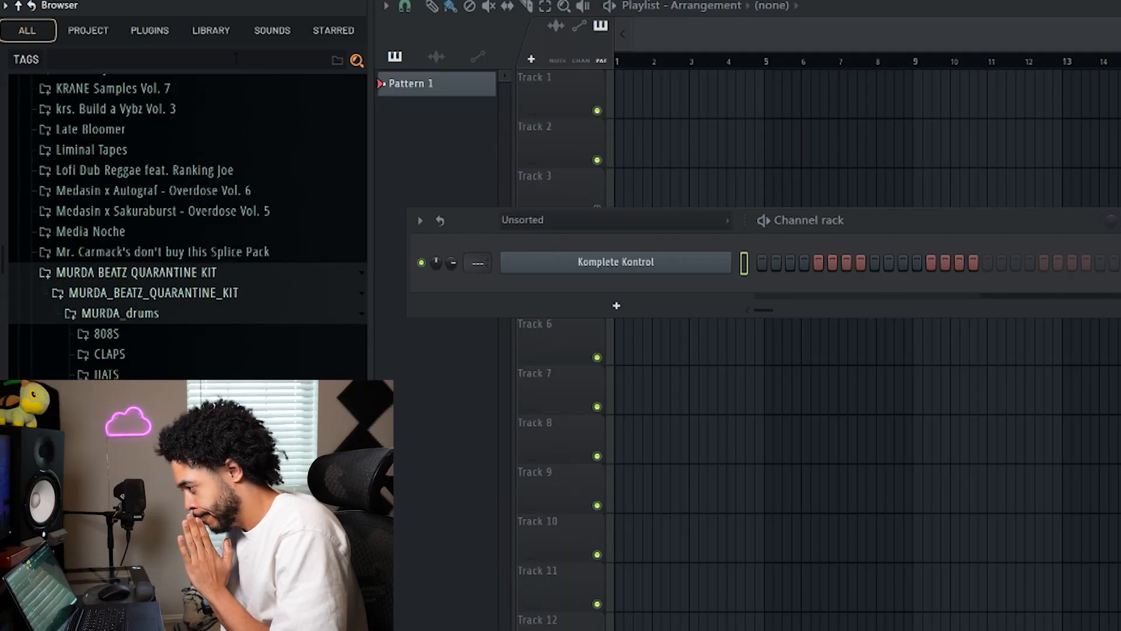
text(loo)
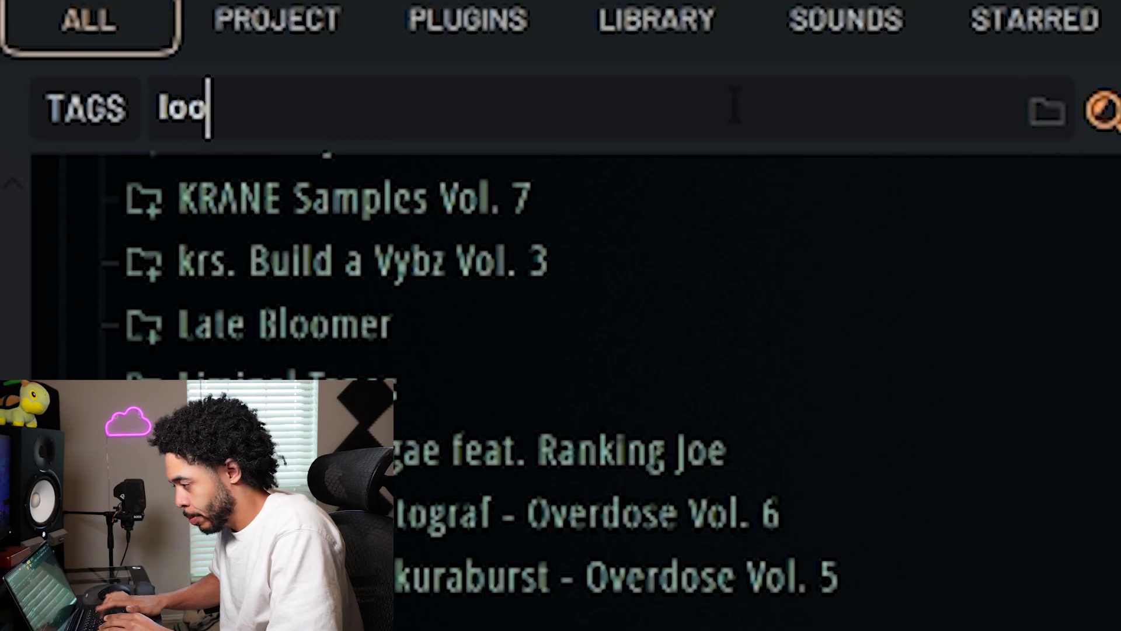
text(p)
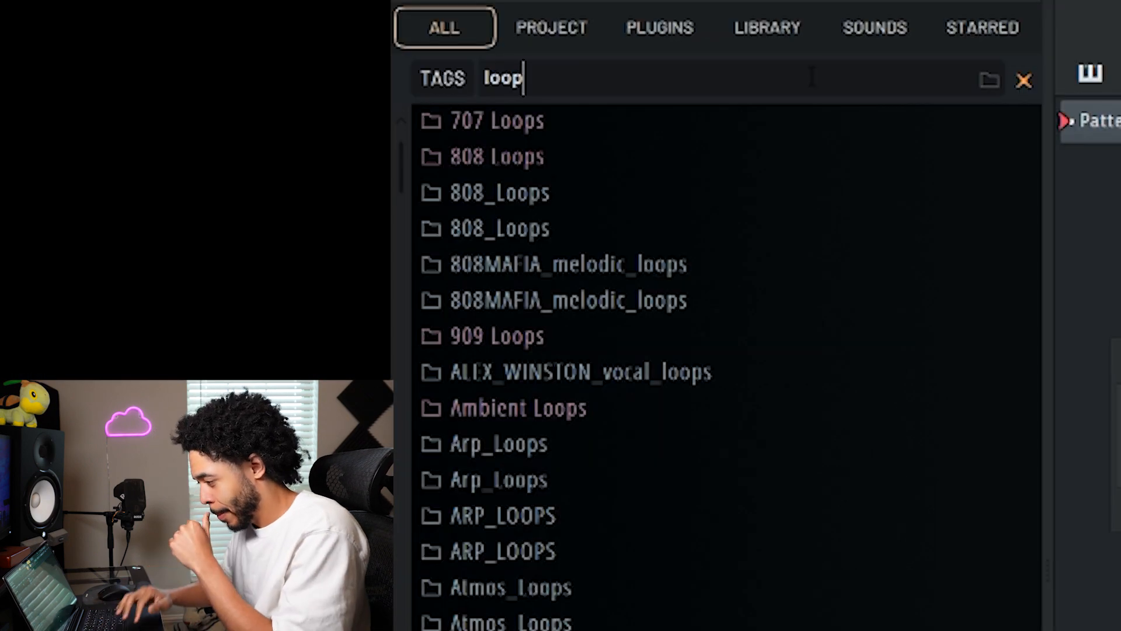
scroll(down, 3)
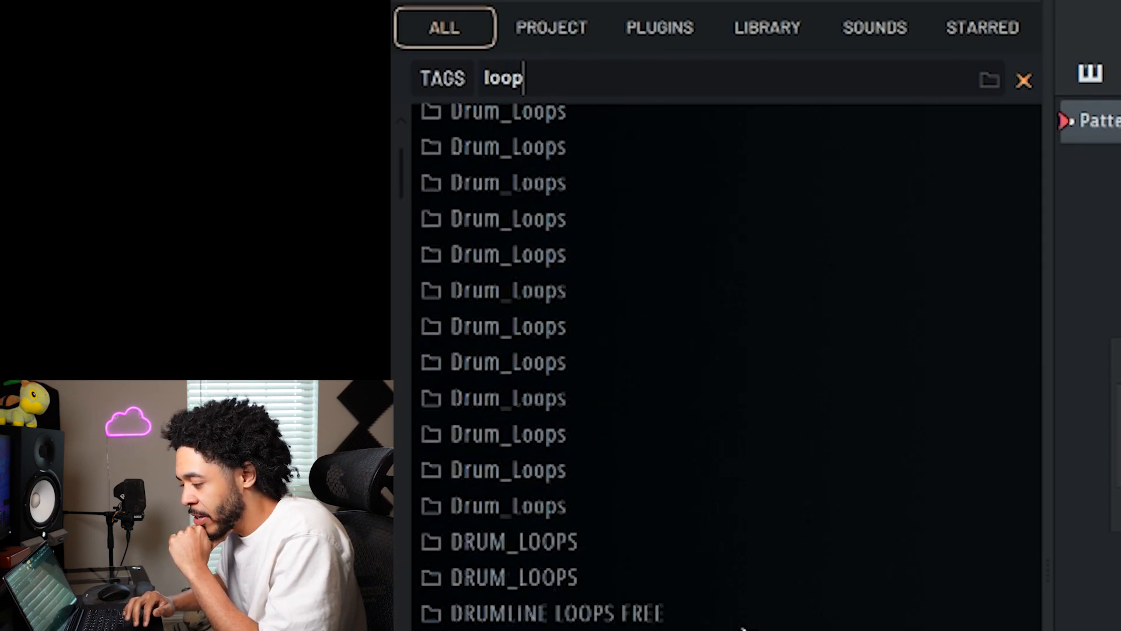
scroll(down, 3)
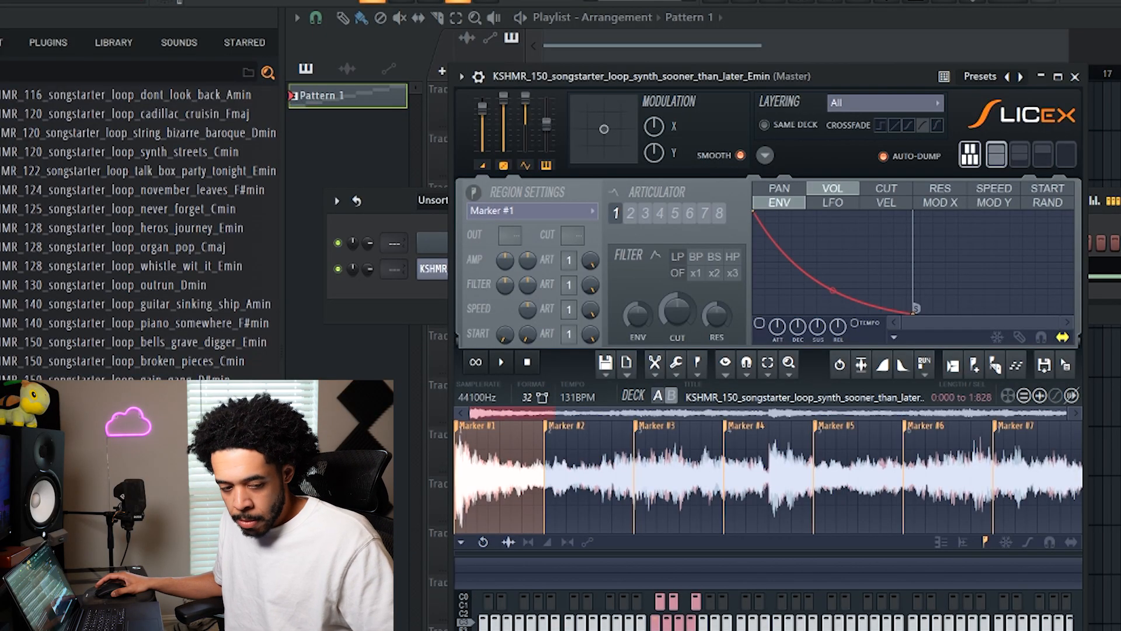
Audition Marker #1 twice, then Marker #2, of the sliced KSHMR sooner_than_later loop.
click(567, 425)
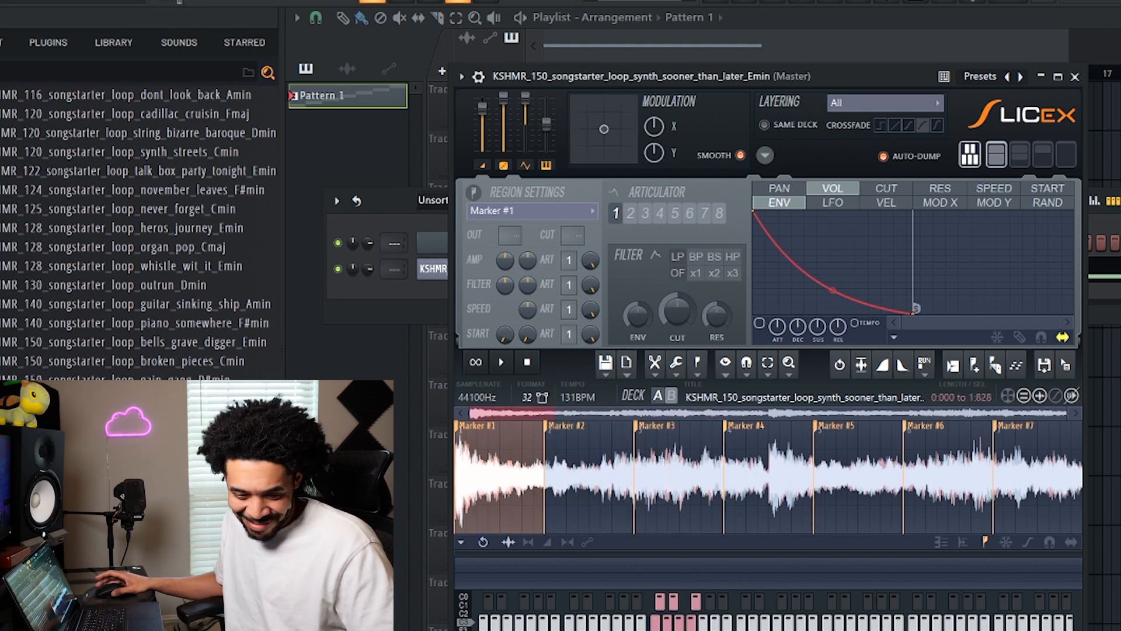
click(566, 426)
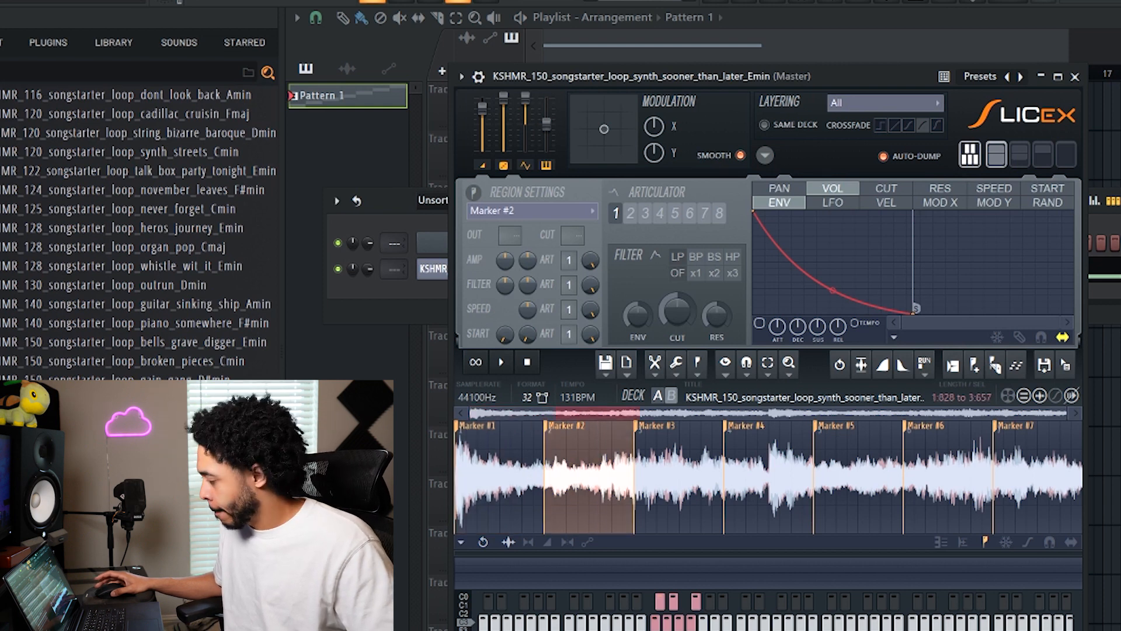
click(507, 425)
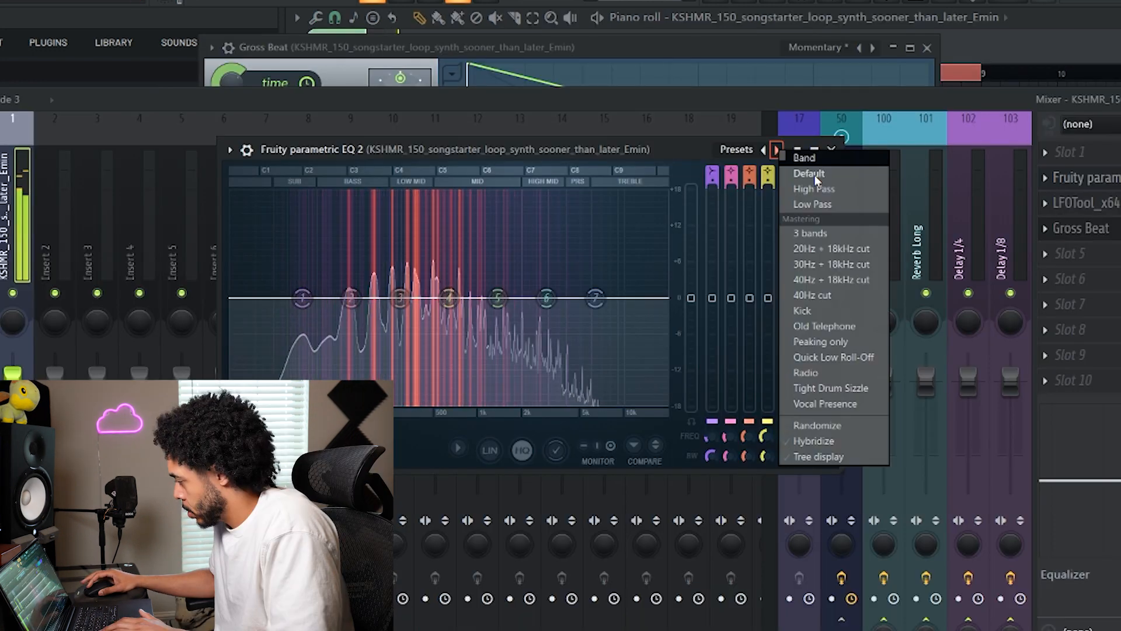
Pick a Fruity Parametric EQ 2 preset and raise ValhallaRoom's predelay slider.
click(806, 157)
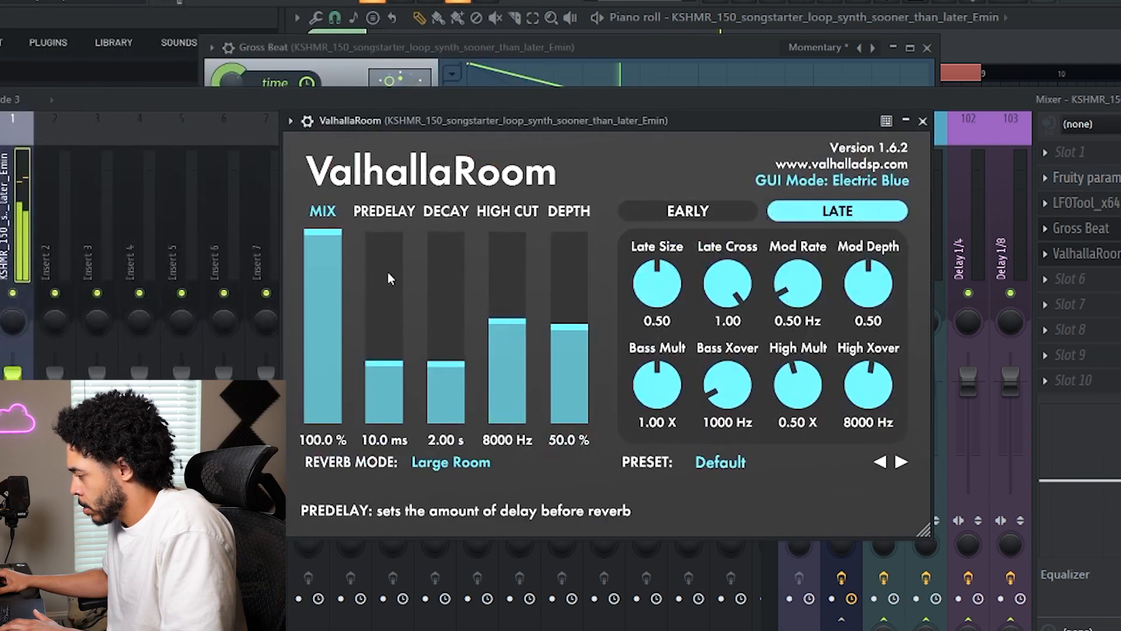
drag(323, 236, 323, 376)
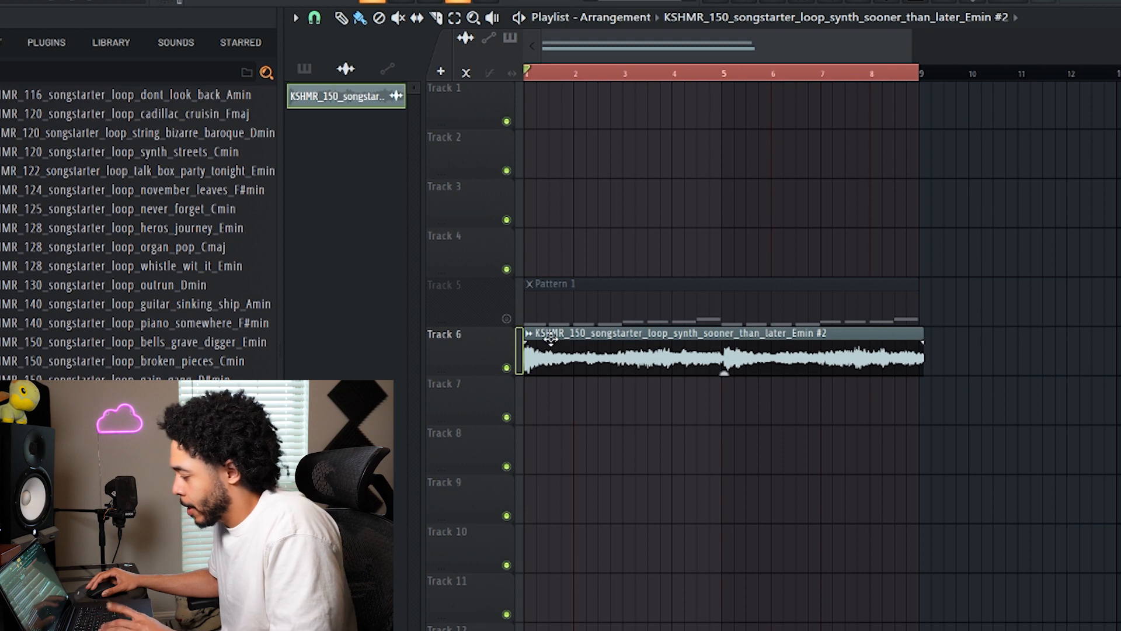
Inspect the clip's sample settings, then chop it in beats via Time based chop.
double_click(672, 350)
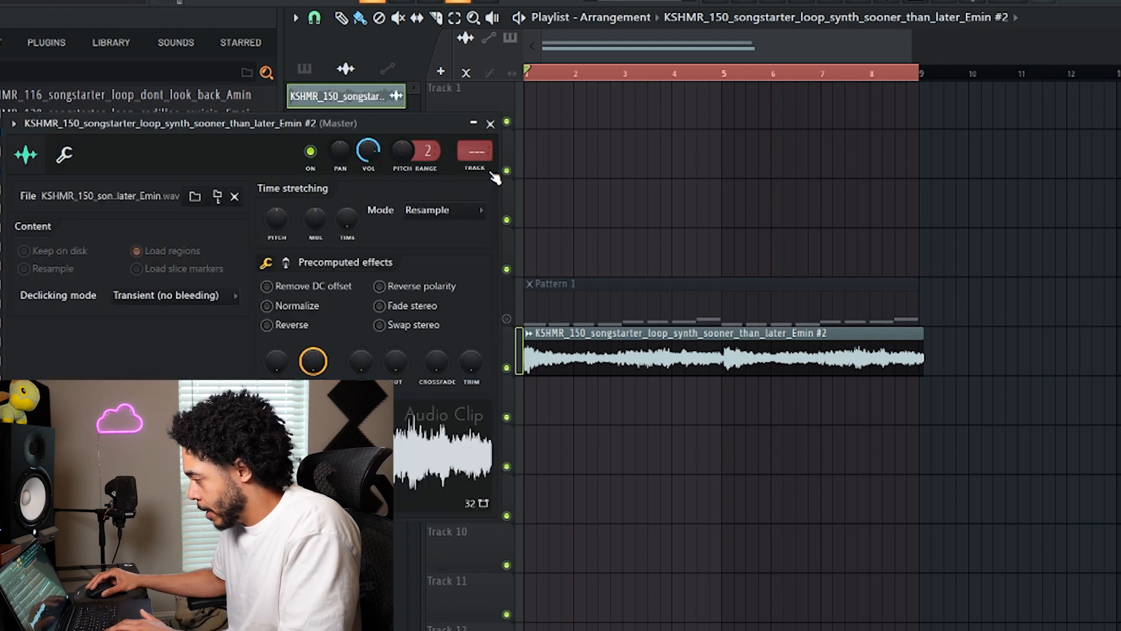
click(491, 123)
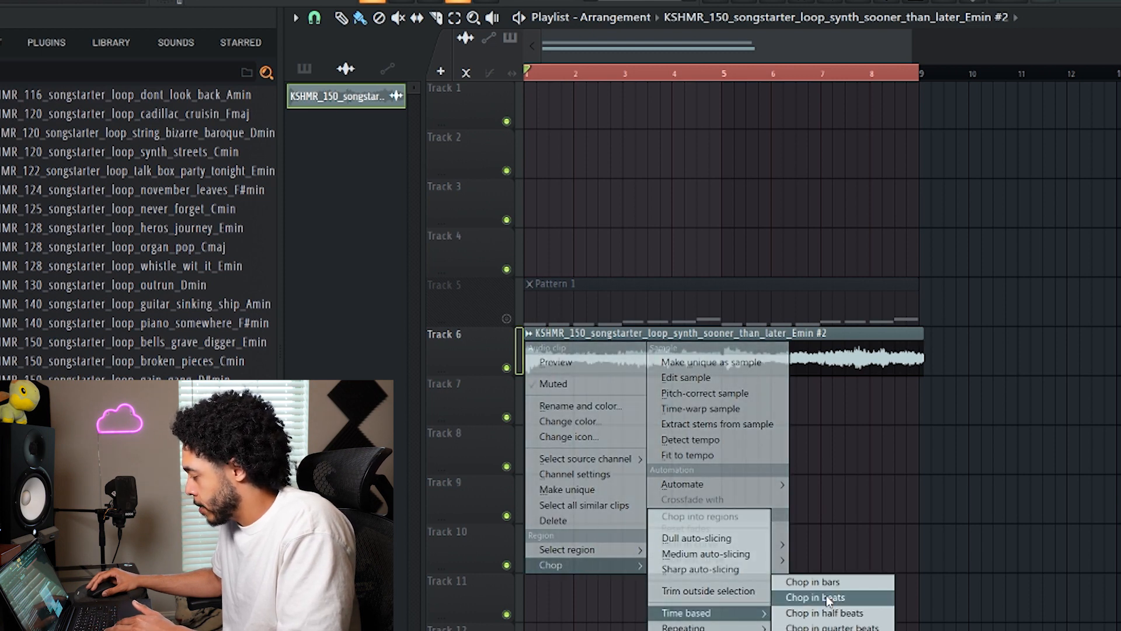
click(816, 596)
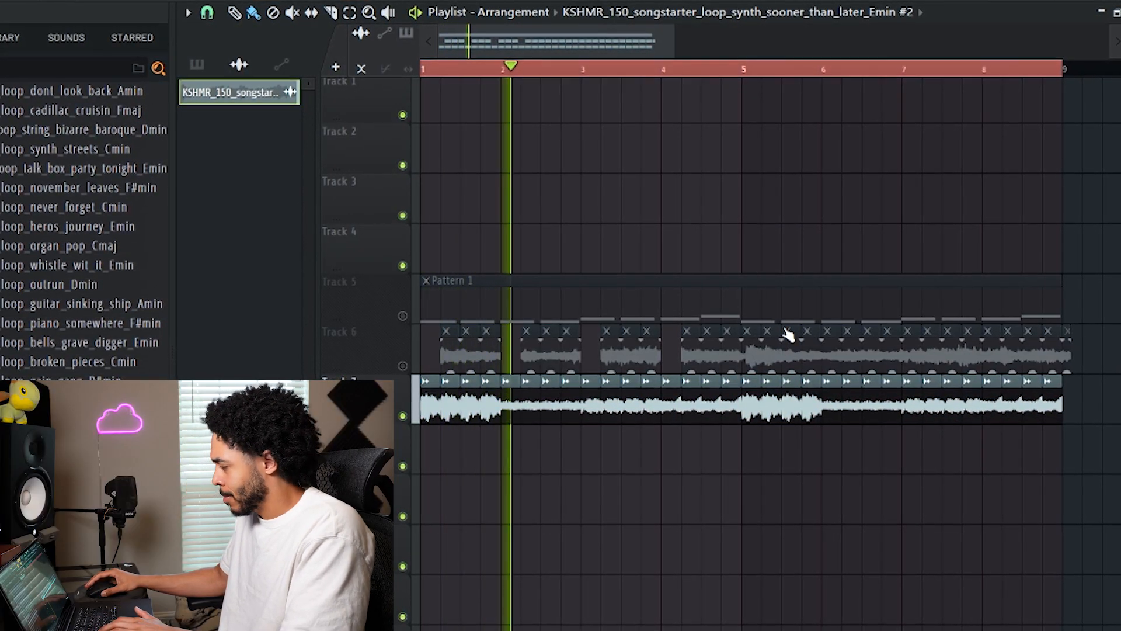
Use the Playlist toolbar while arranging the chopped slices on Tracks 6 and 7.
click(612, 67)
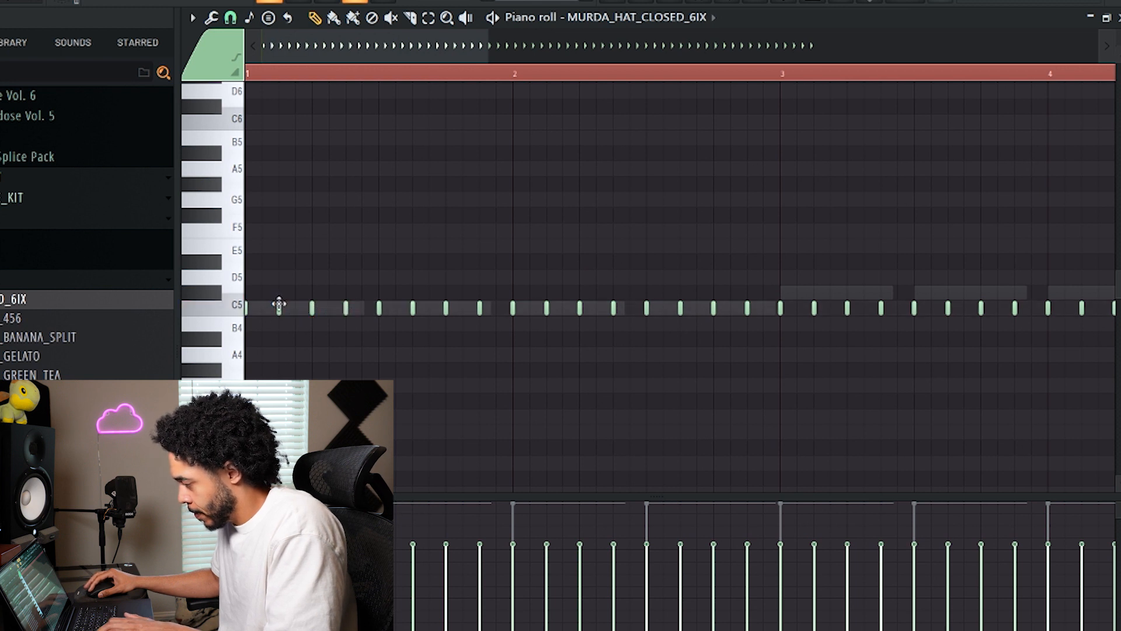
Select the C5 closed hat notes and chop them into quick rolls.
click(286, 307)
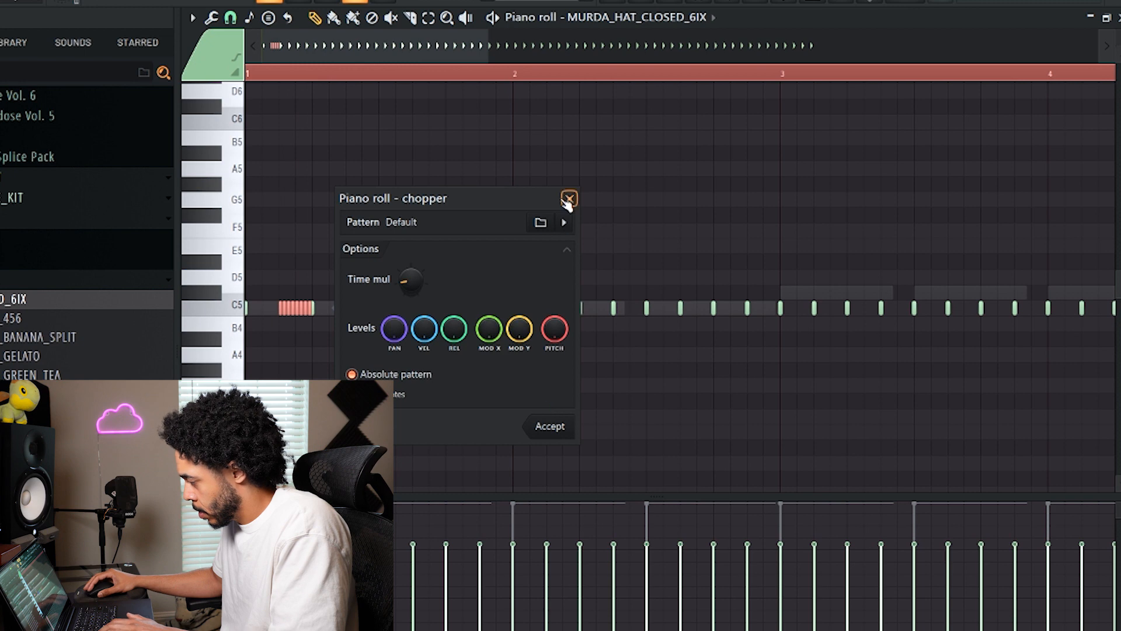
click(569, 198)
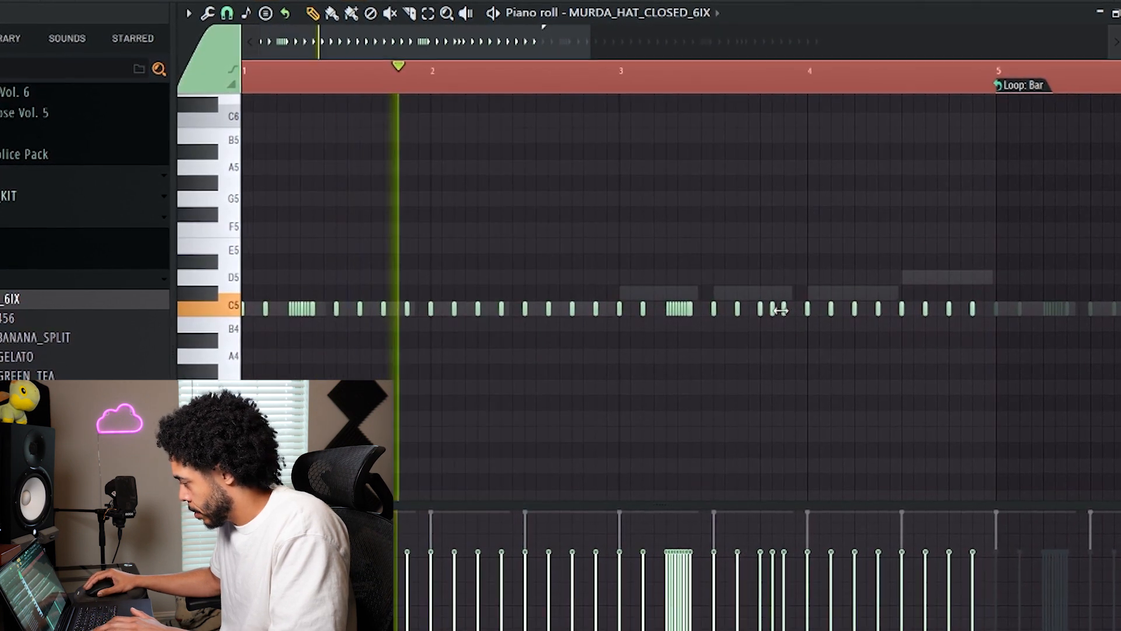